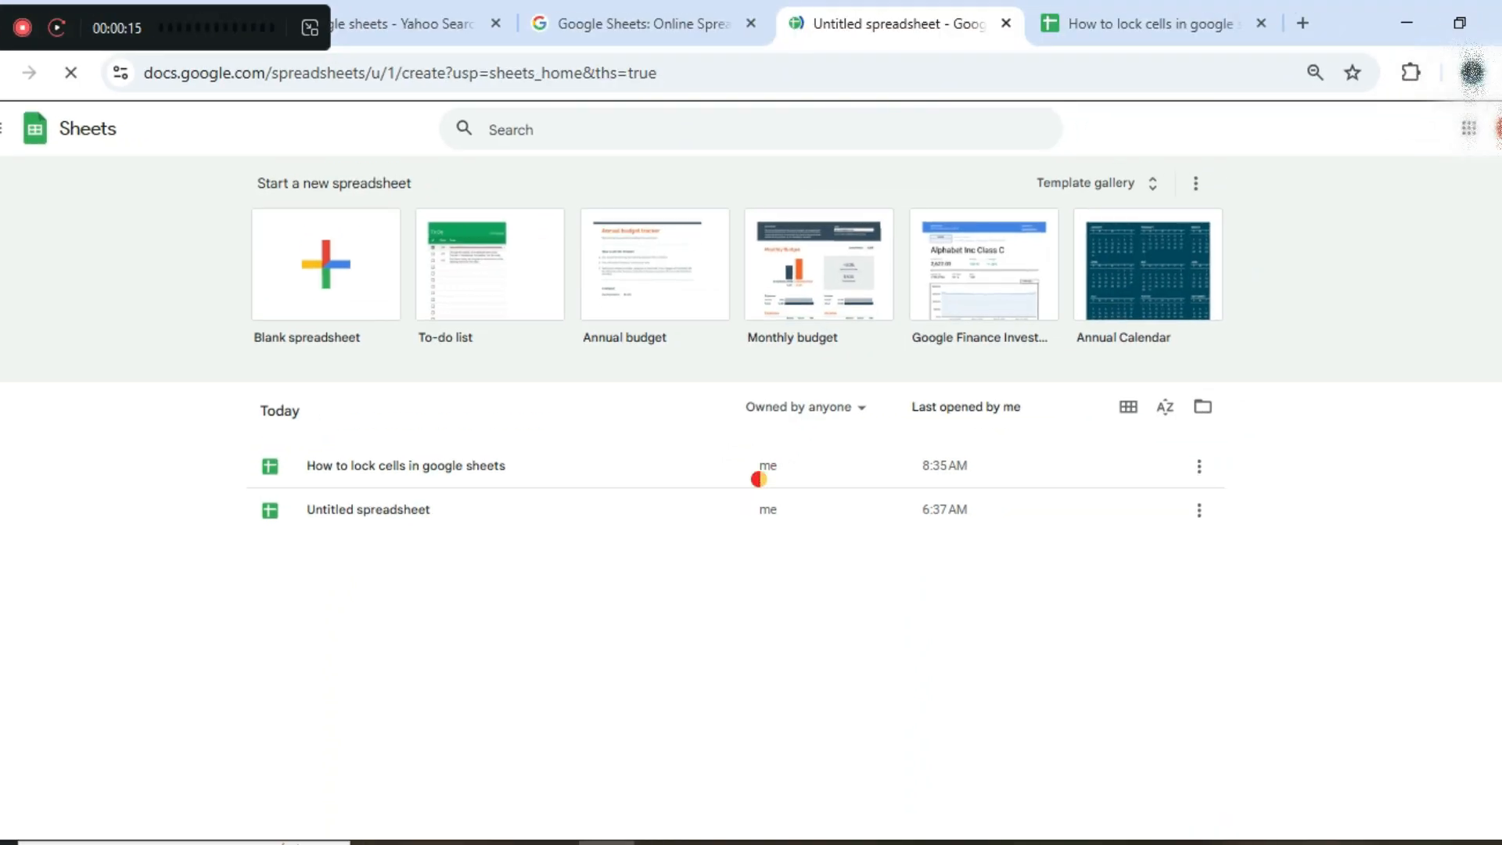
Step: Create a new blank spreadsheet from the Sheets home page
left_click(325, 264)
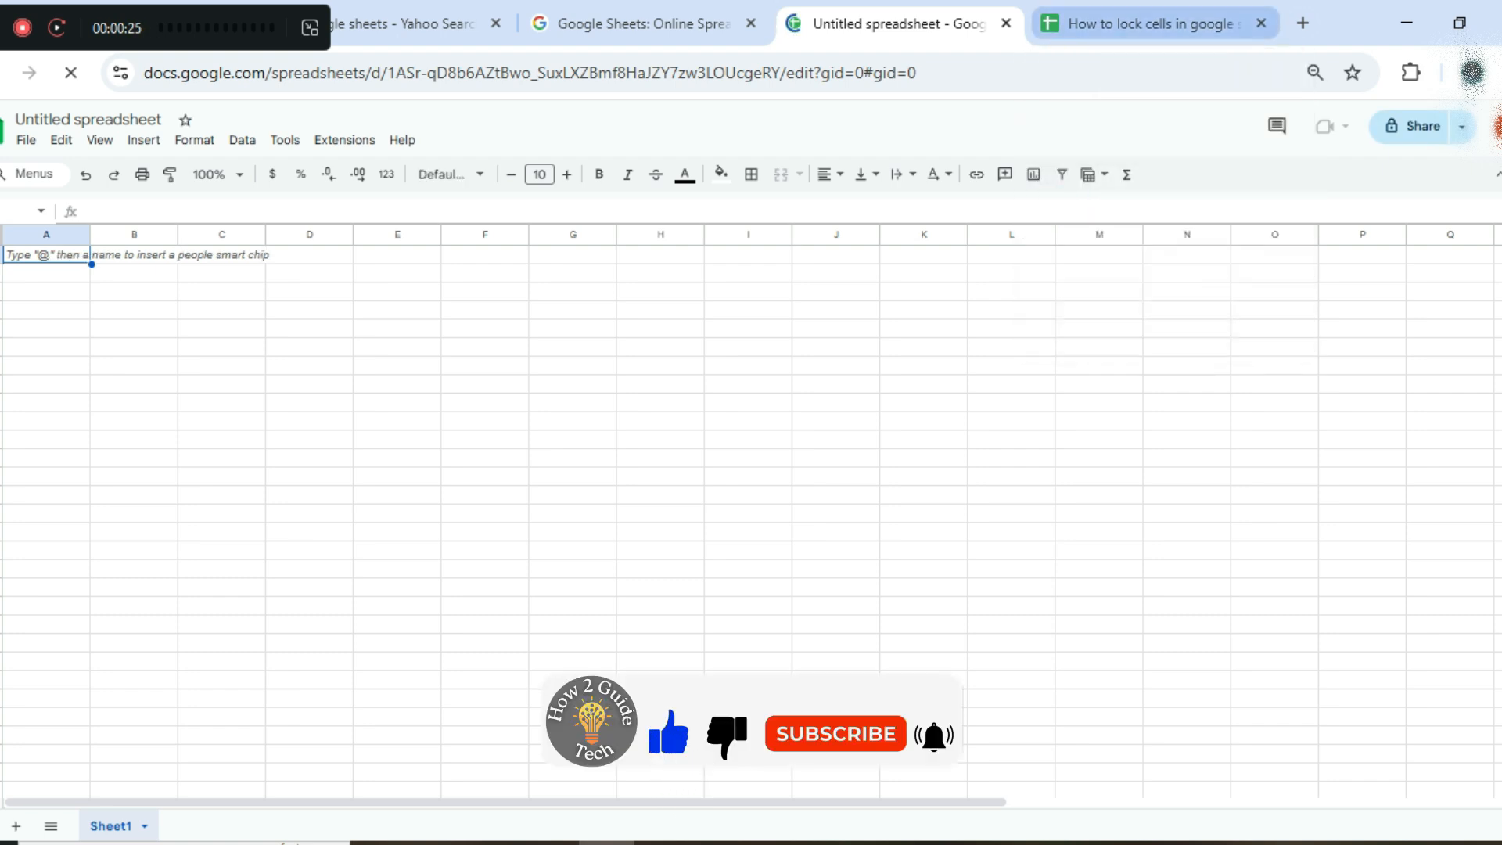
Step: Switch to the name table spreadsheet and start a Protect range for cells A1:A8
left_click(1144, 23)
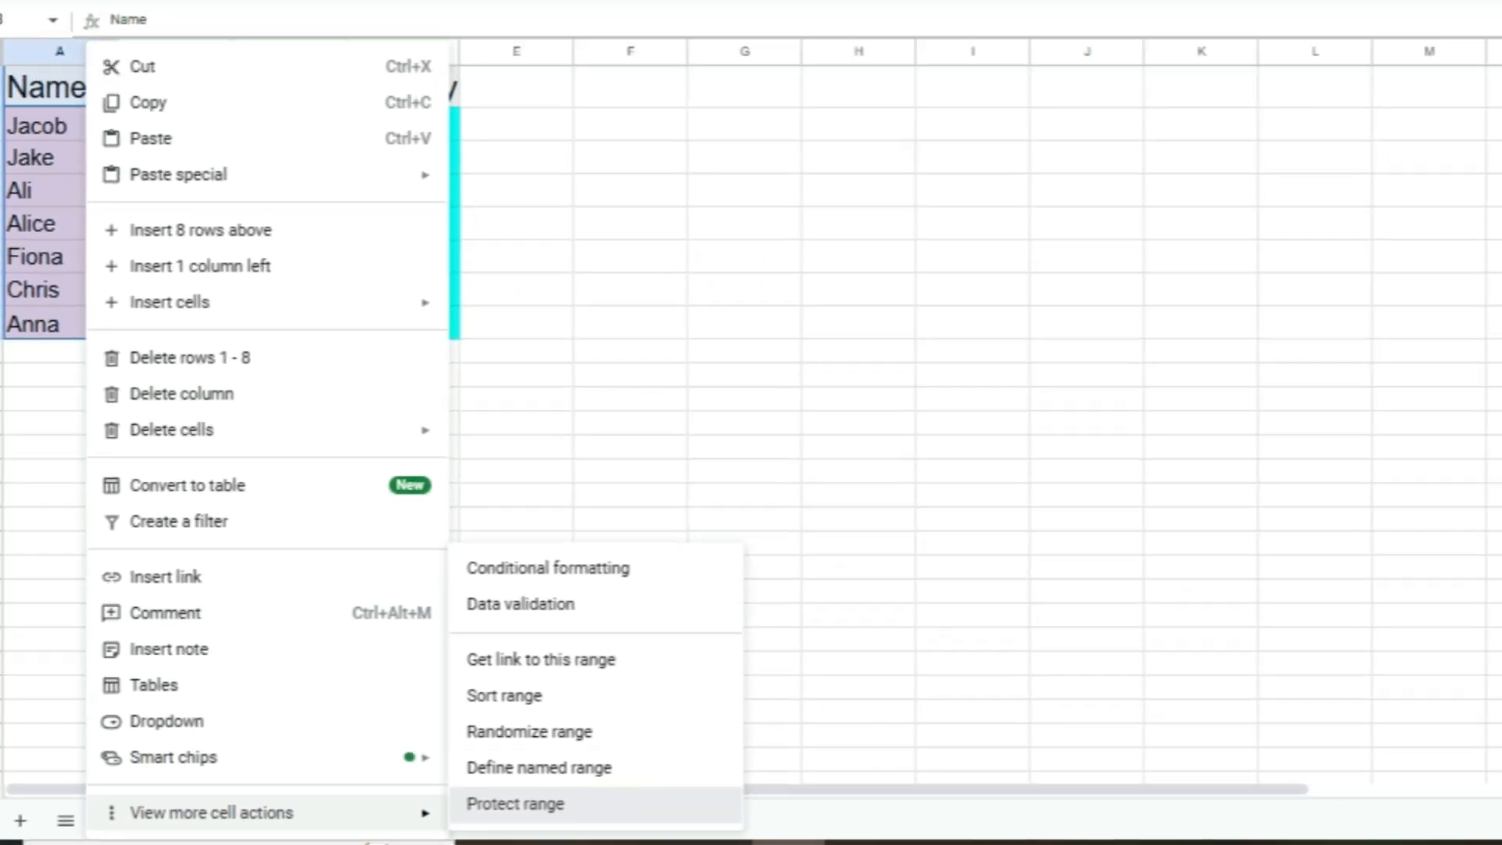
left_click(515, 804)
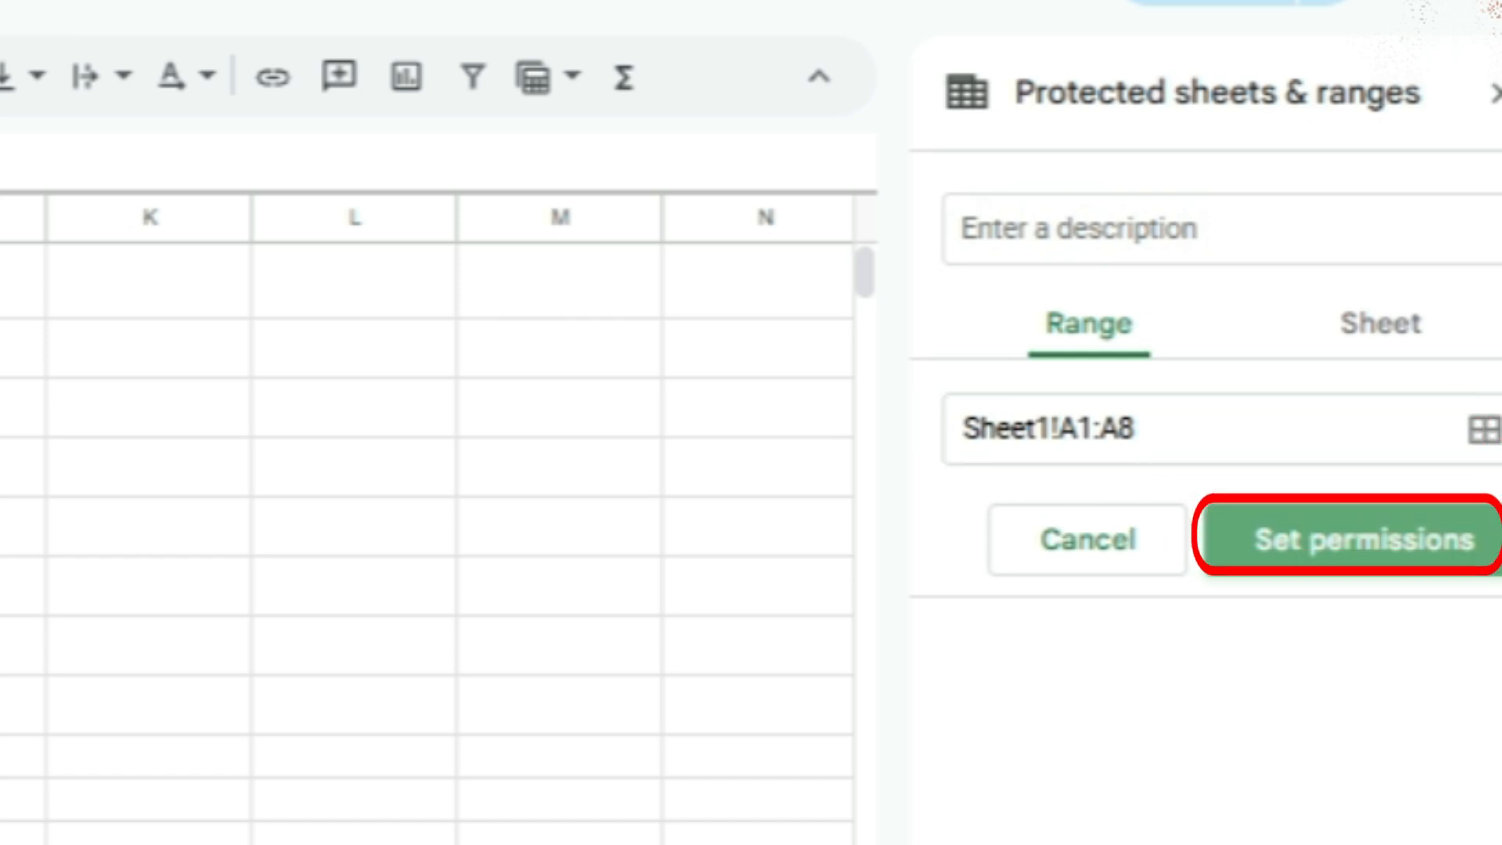
Step: Restrict editing of range A1:A8 to 'Only you' and confirm
left_click(1360, 538)
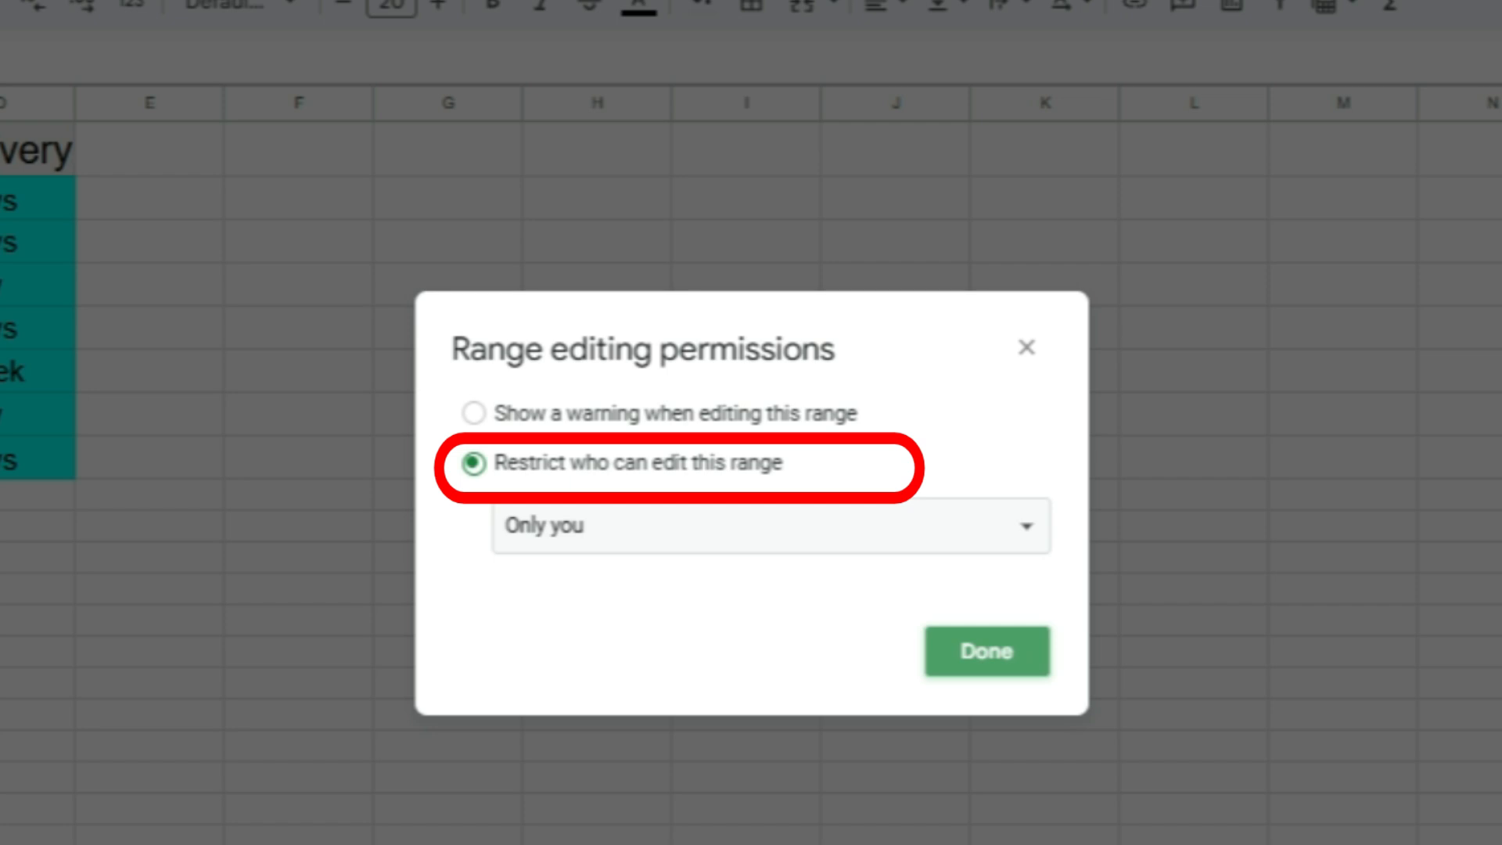
left_click(769, 525)
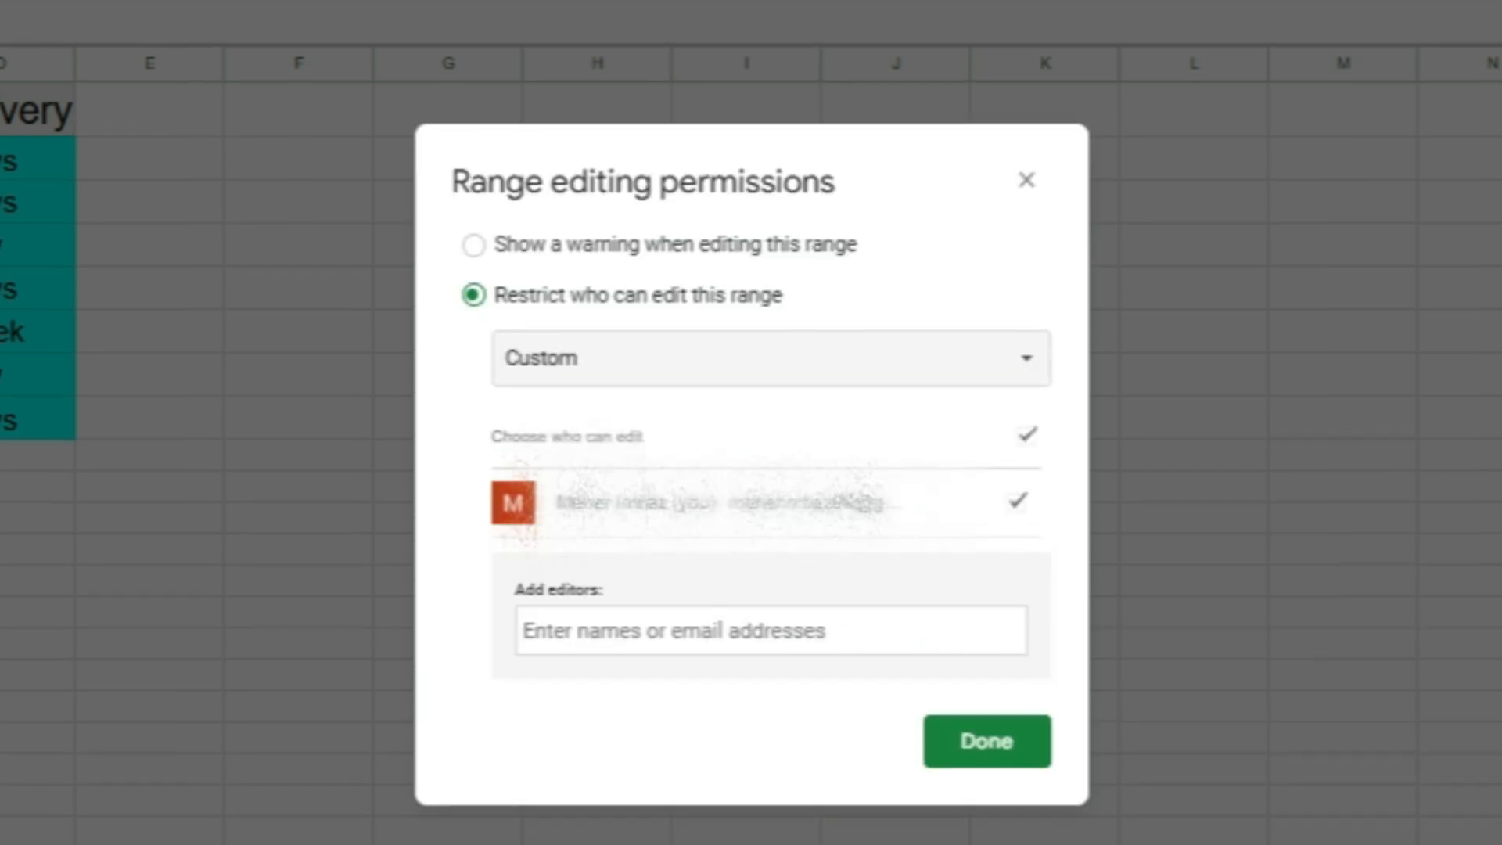
left_click(767, 358)
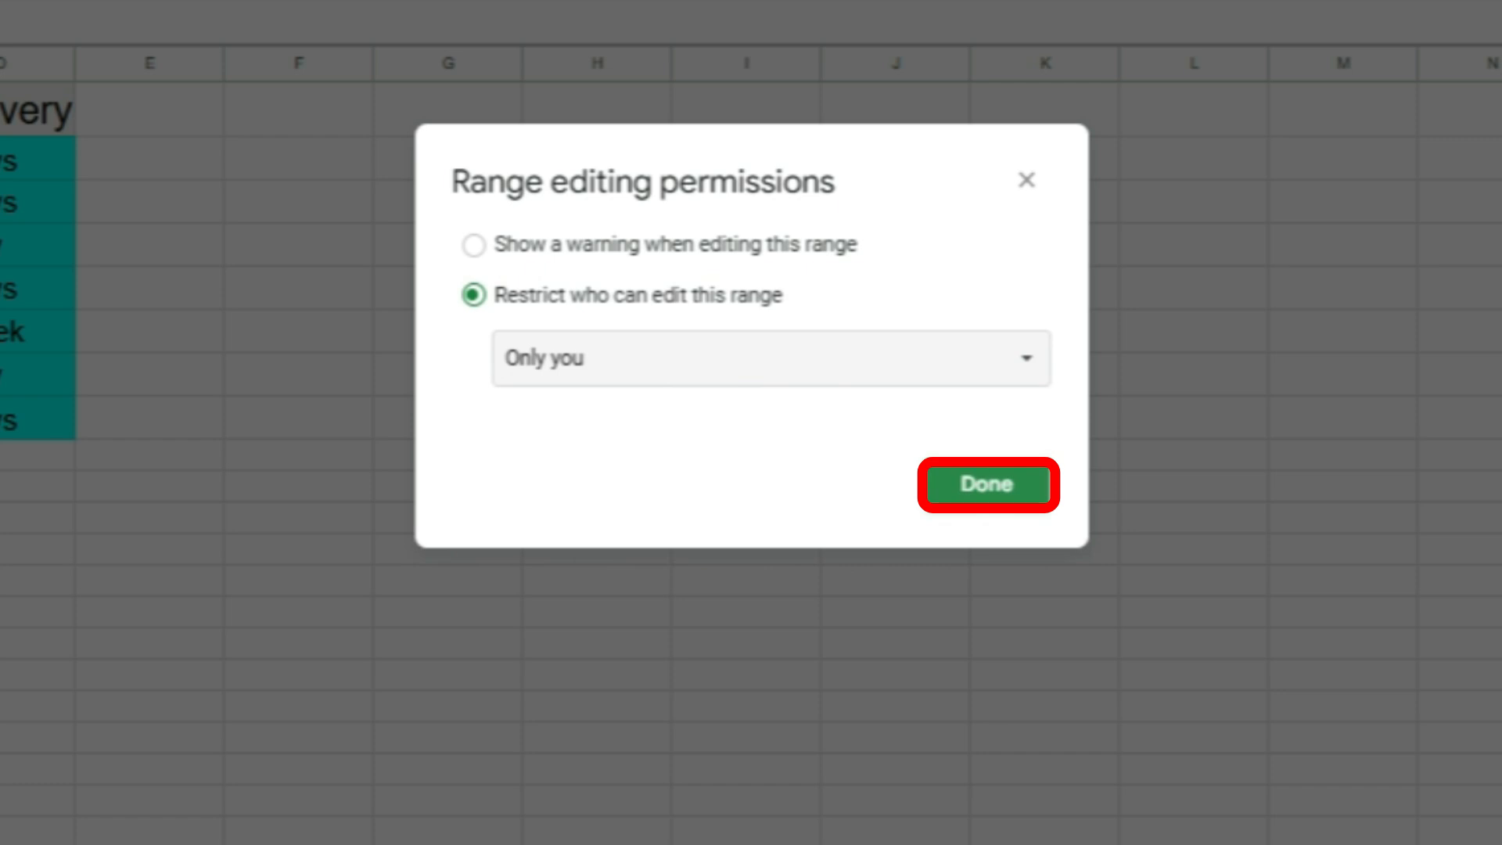
left_click(985, 485)
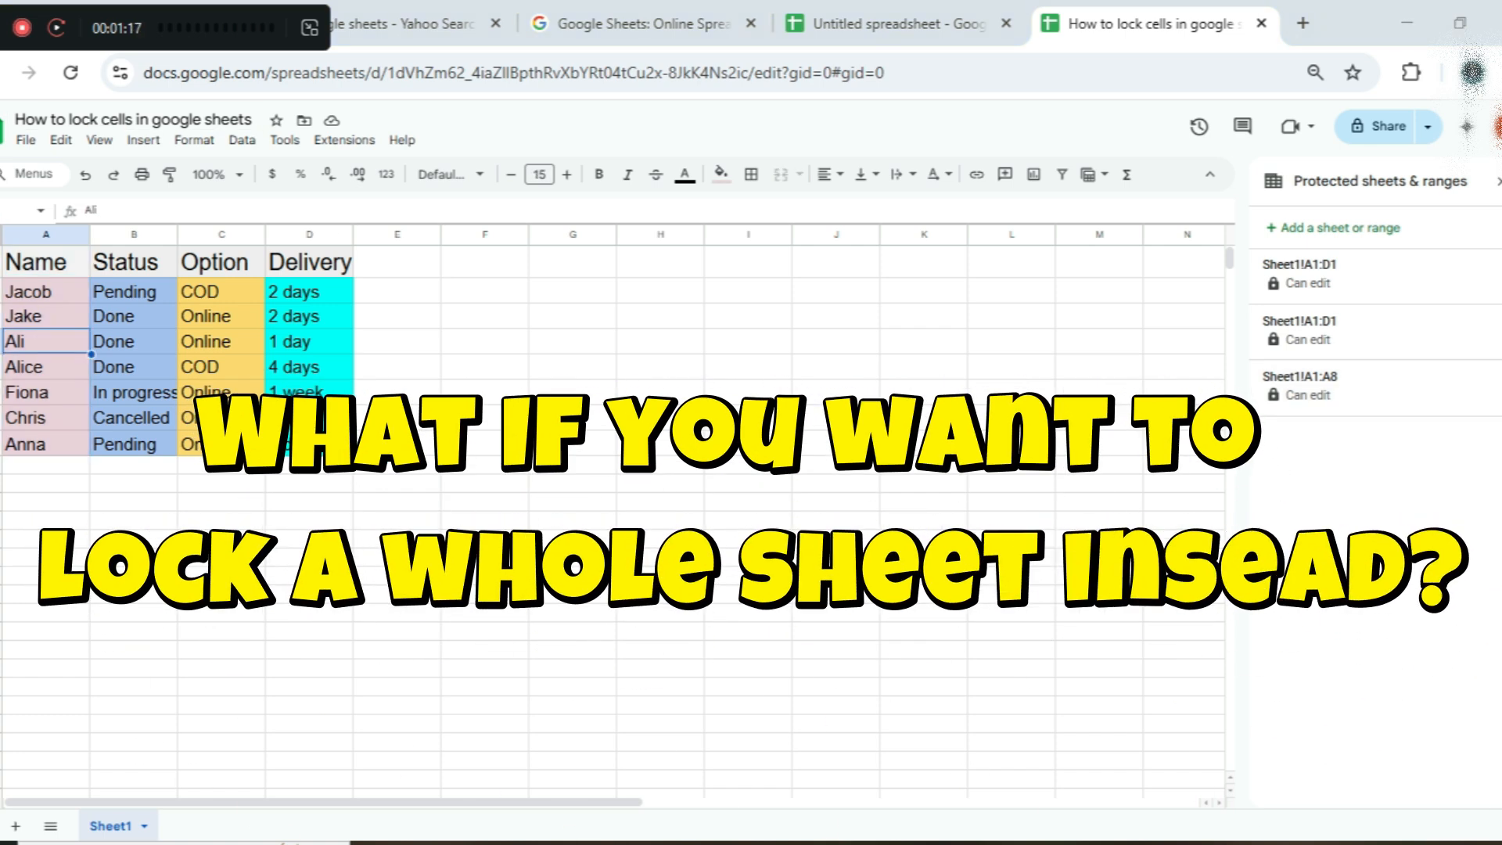
Step: Add a whole-sheet protection for Sheet1 excepting cell B20, then open its editing permissions
left_click(247, 825)
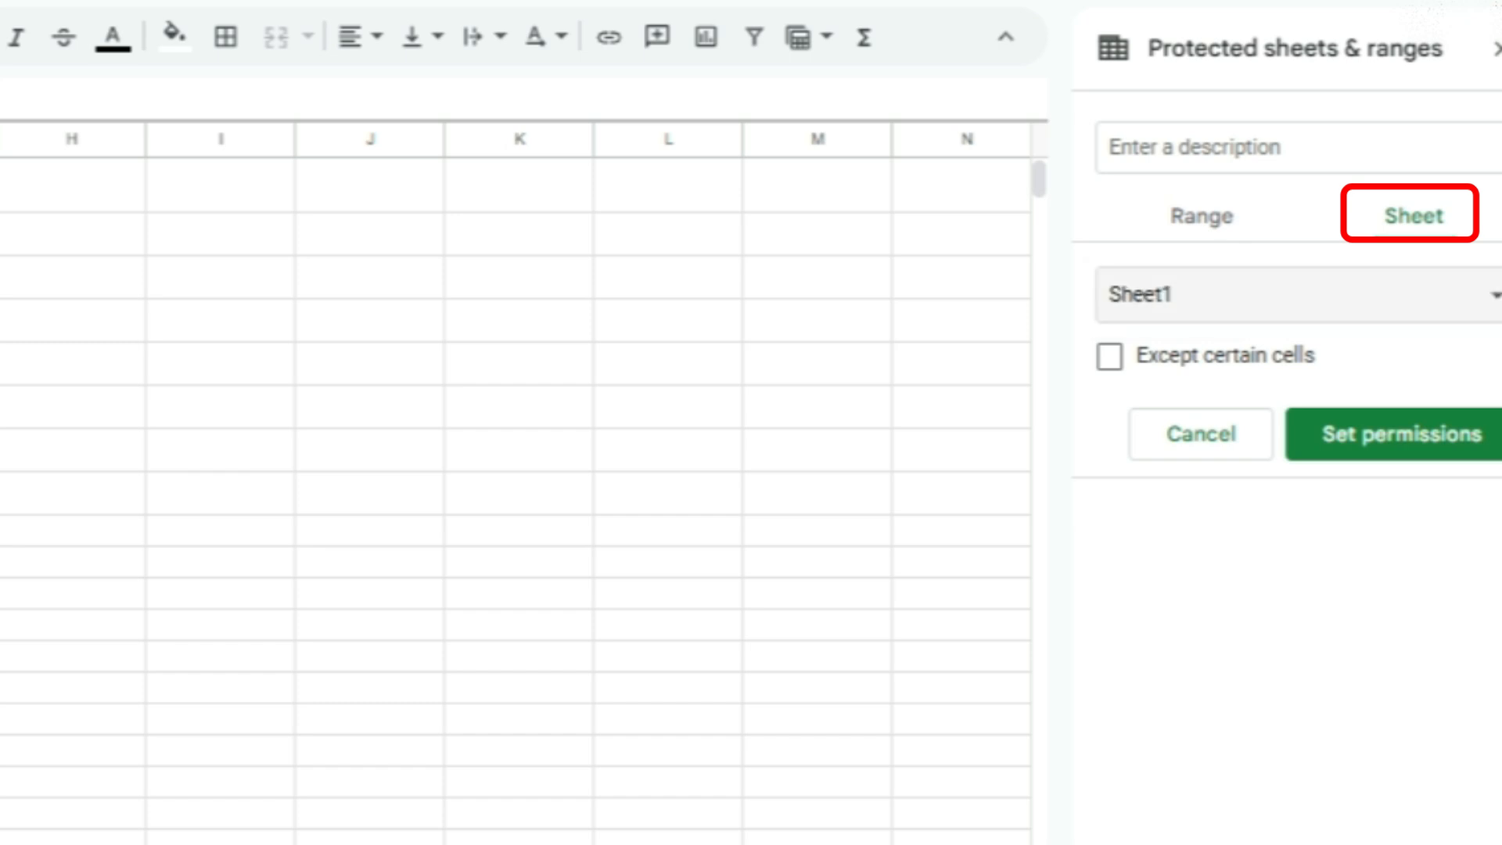
left_click(1410, 215)
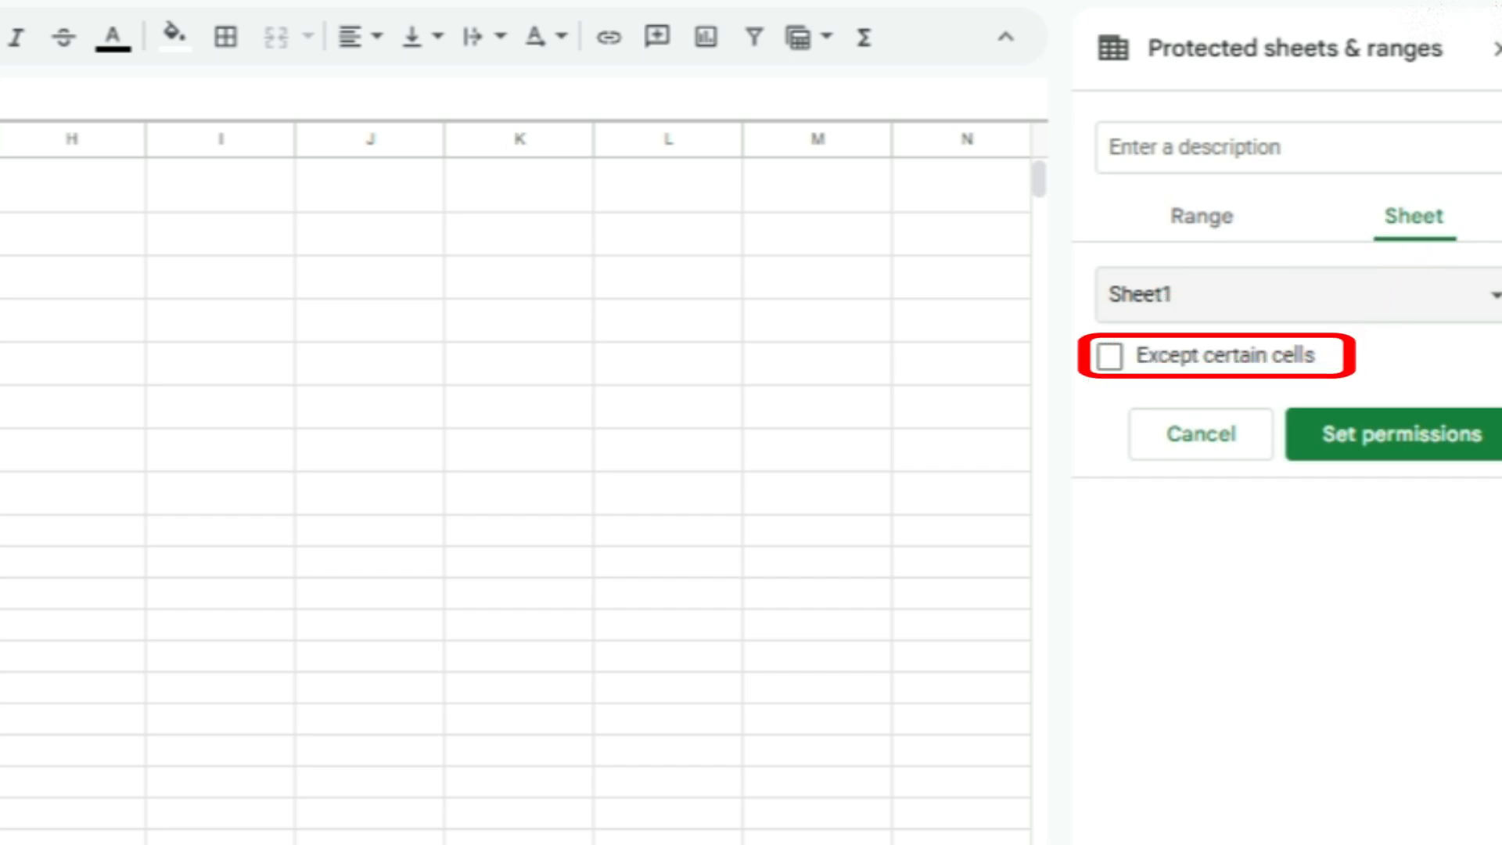
left_click(1111, 357)
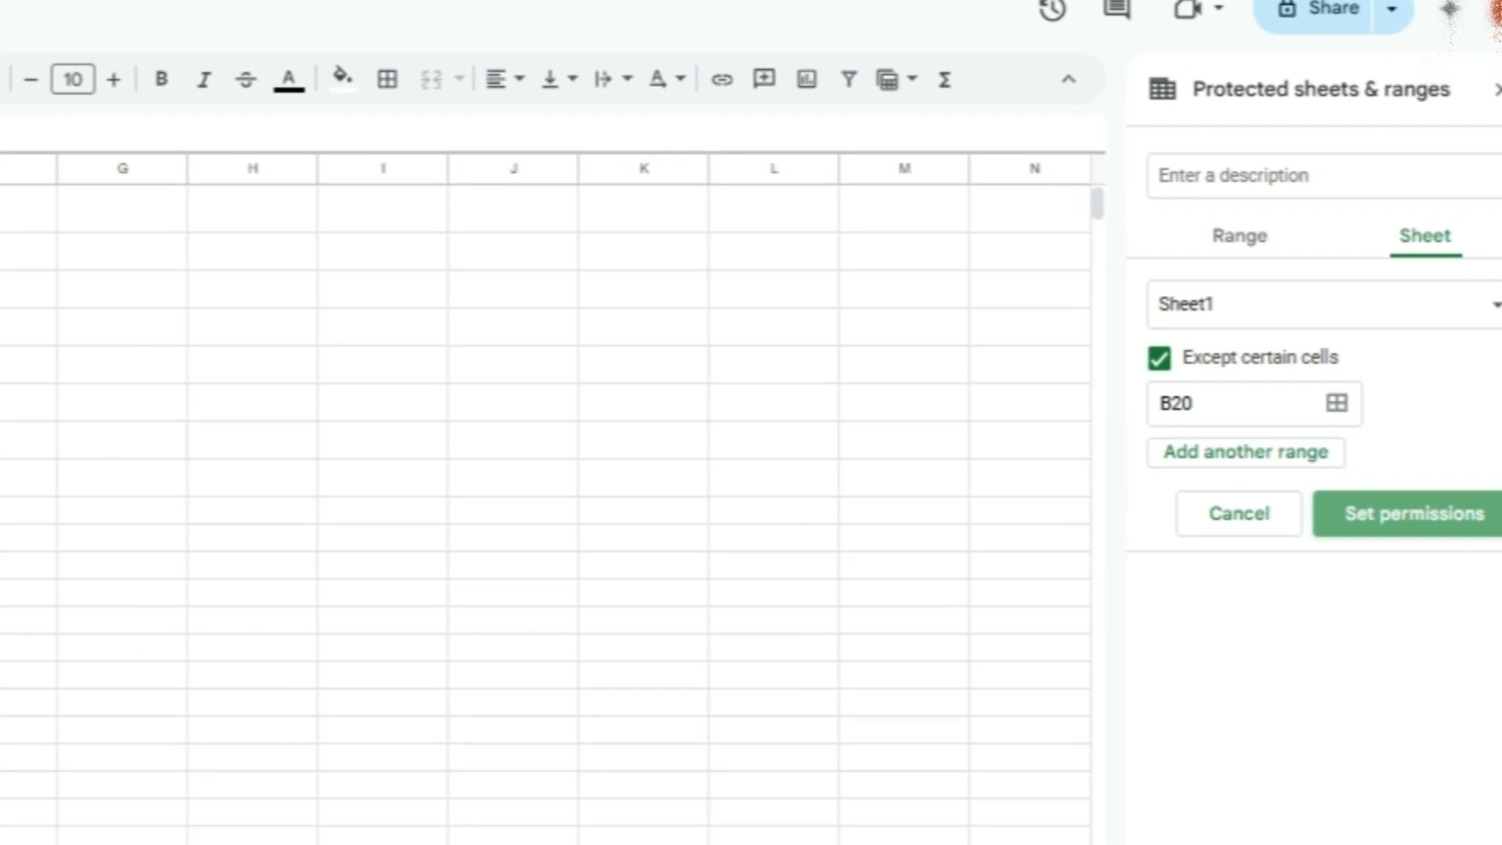
left_click(1404, 513)
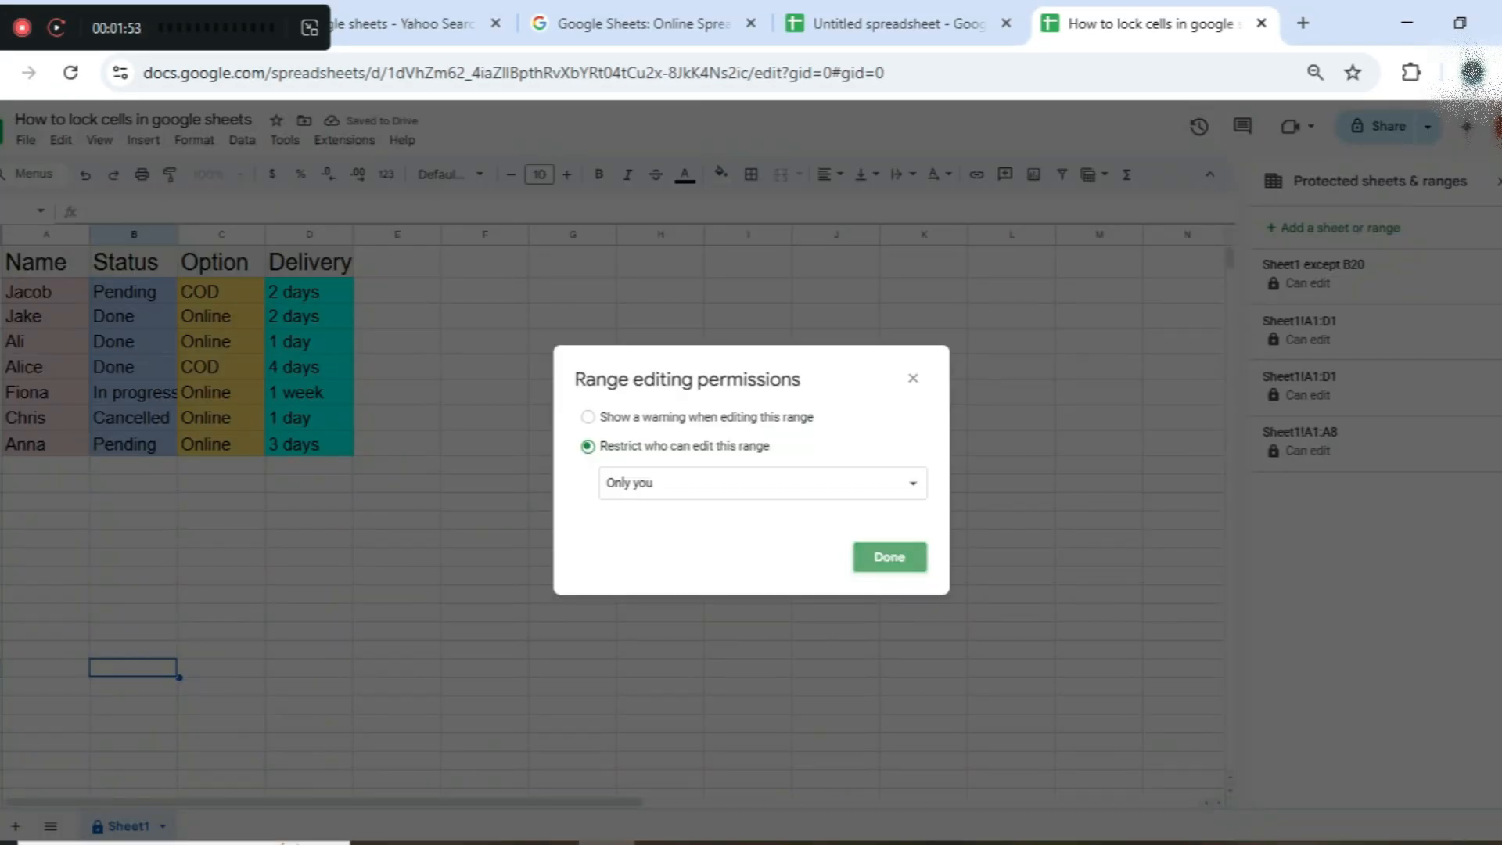
Step: Confirm 'Only you' editing for the Sheet1-except-B20 protection
left_click(887, 556)
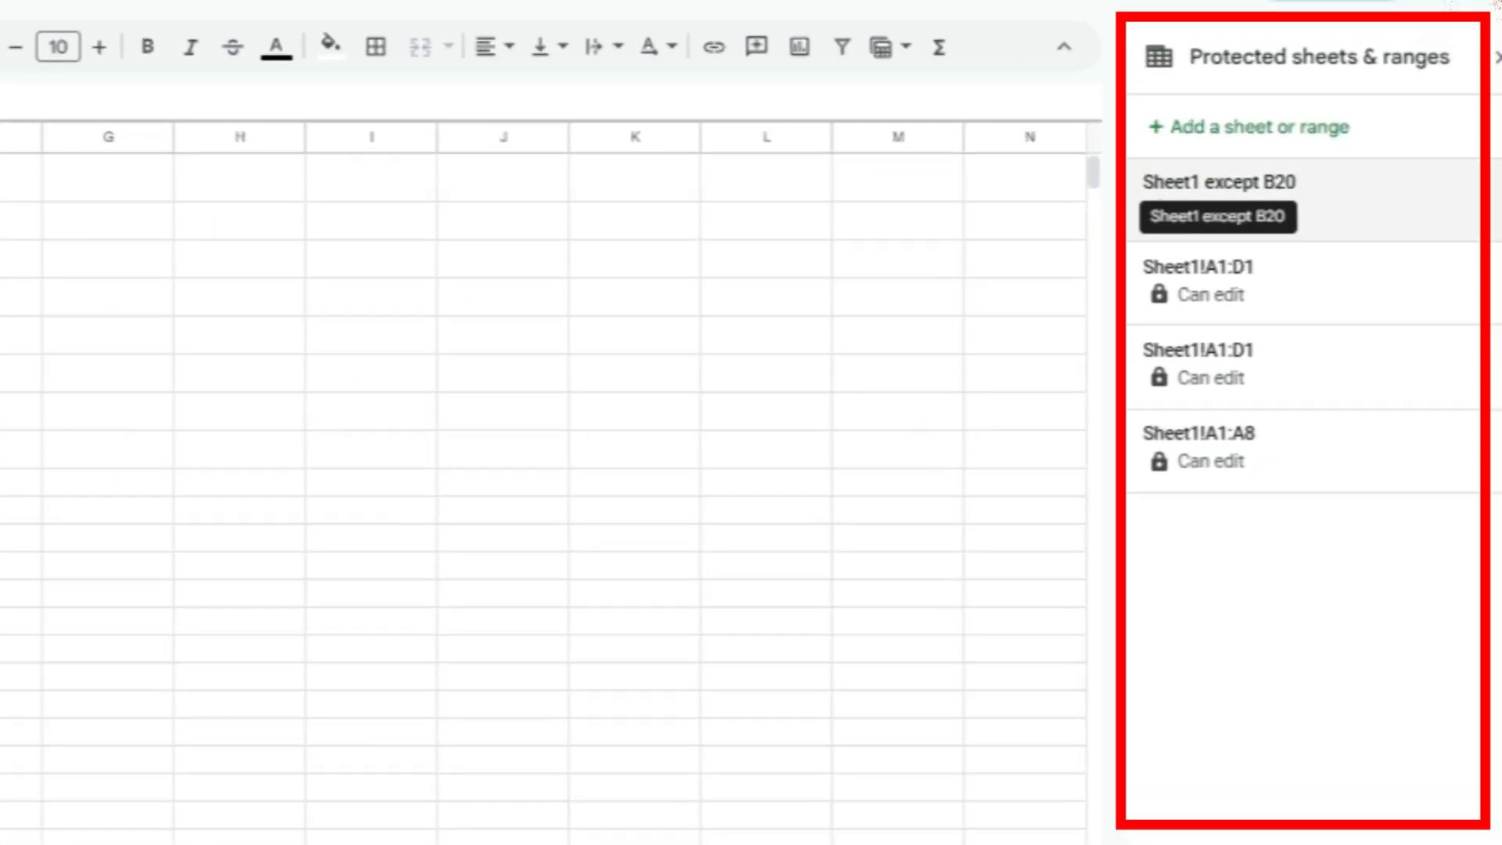
Step: Delete the Sheet1!A1:D1 protected range from the protected list
left_click(1218, 182)
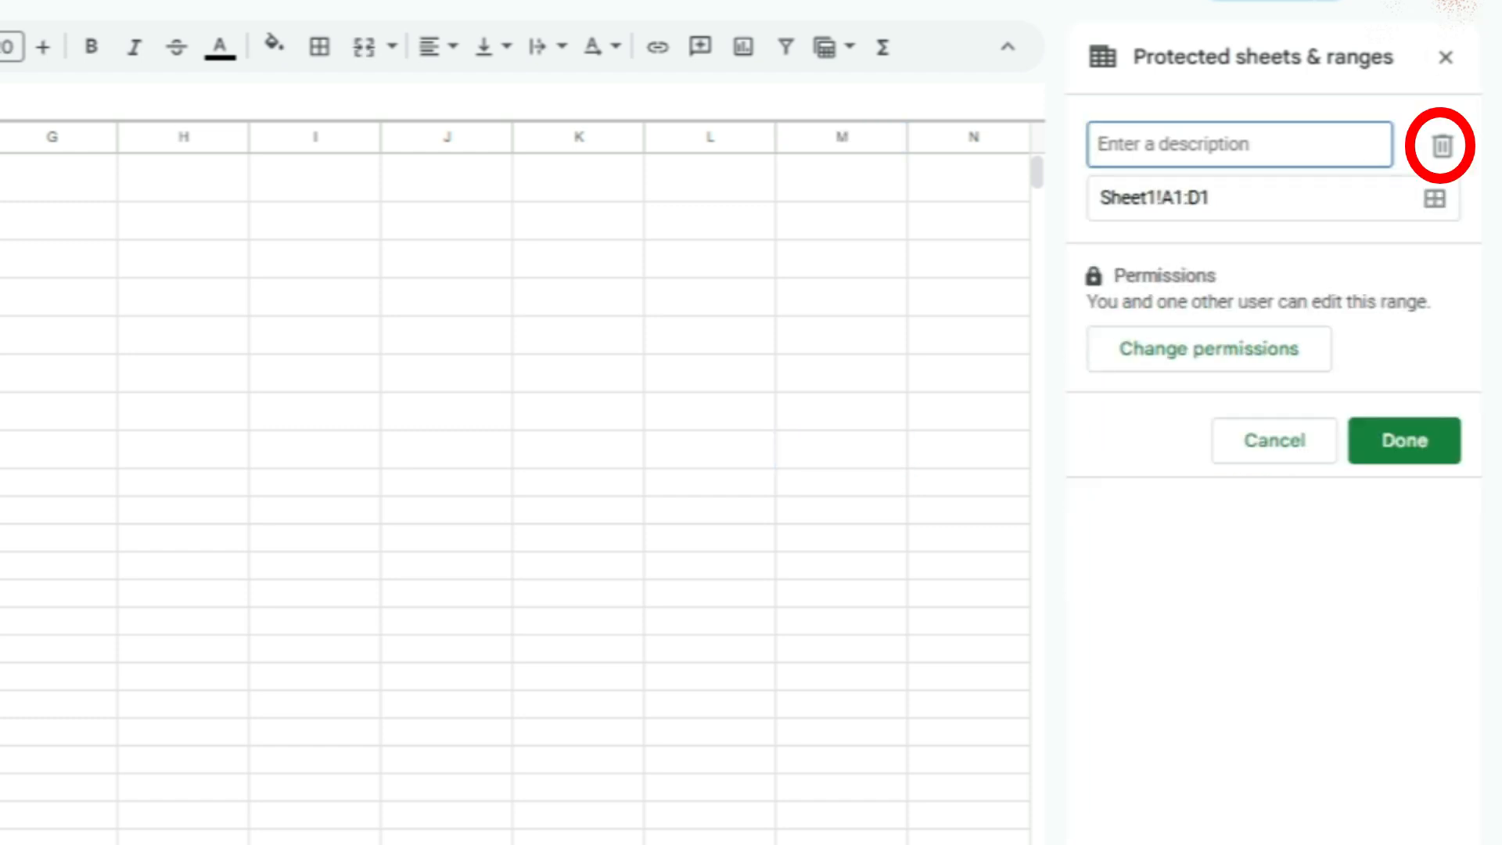
left_click(1442, 146)
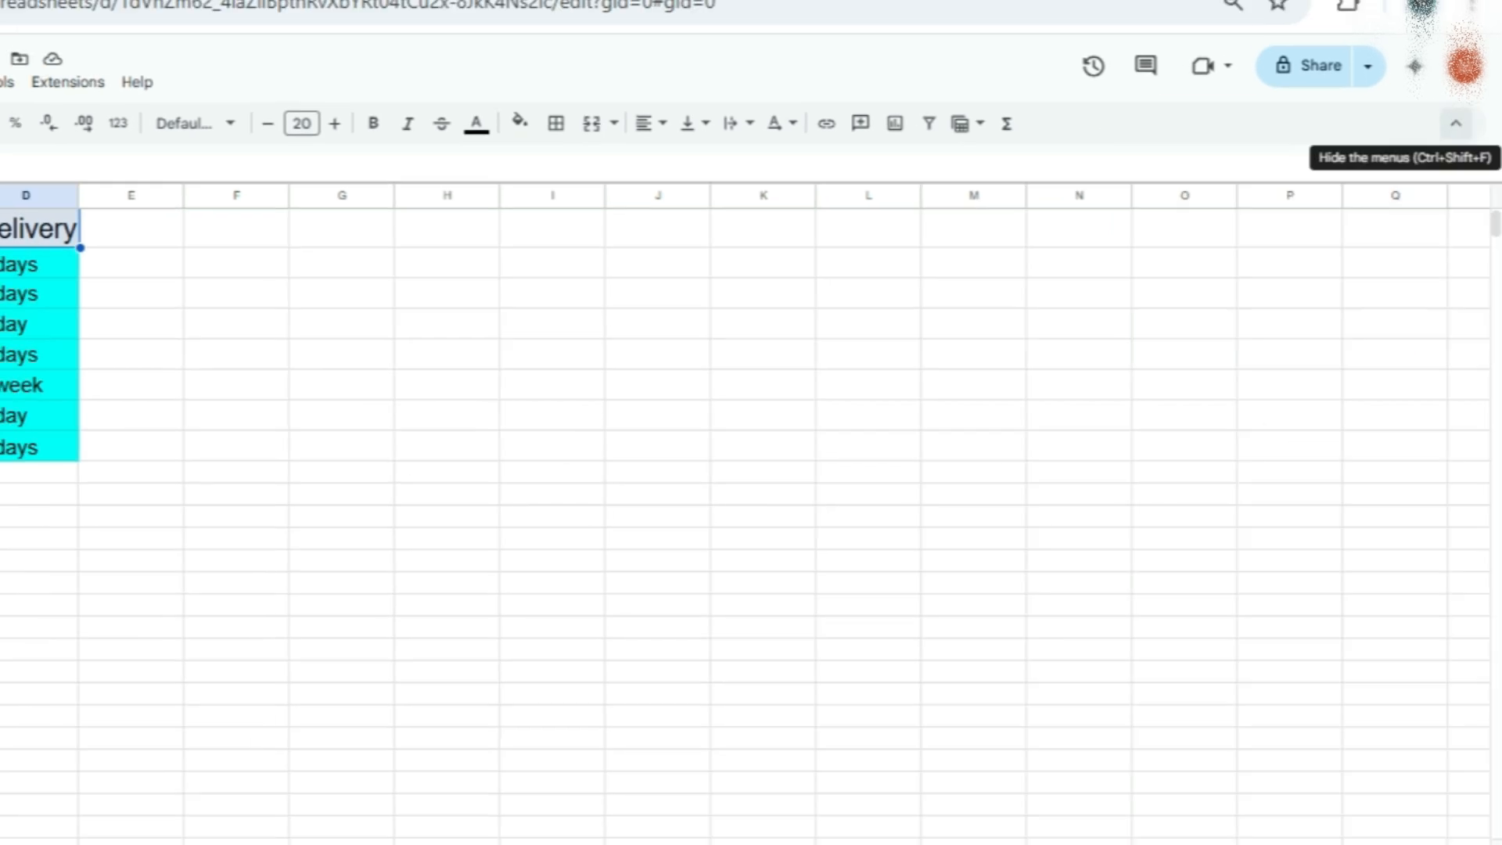